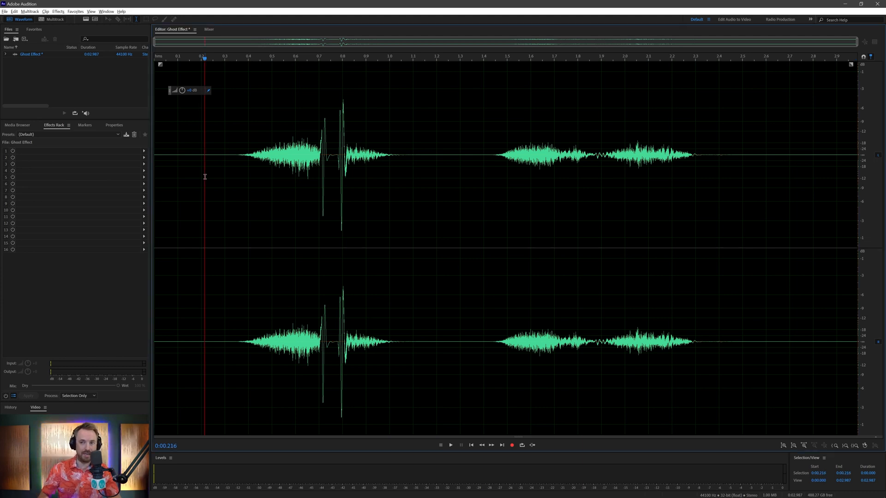
Bring up the Neoverb reverb on the voice clip with the Bright Vocal Chamber preset loaded
click(451, 445)
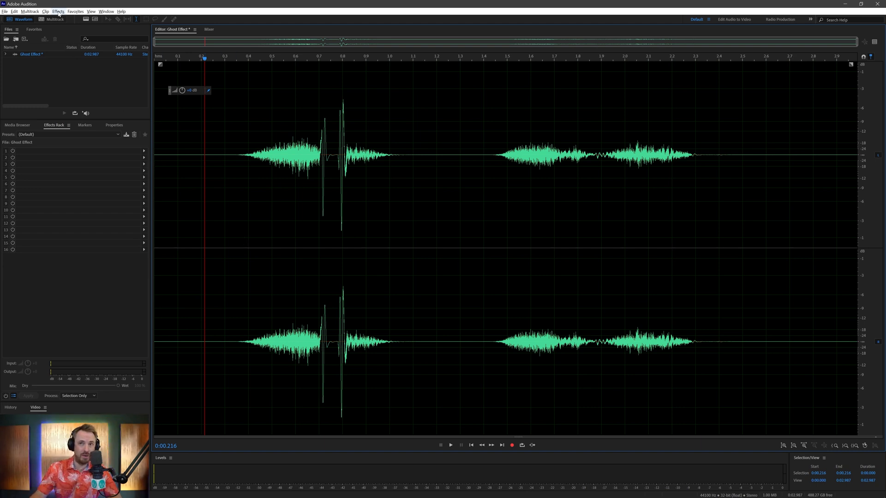
click(57, 11)
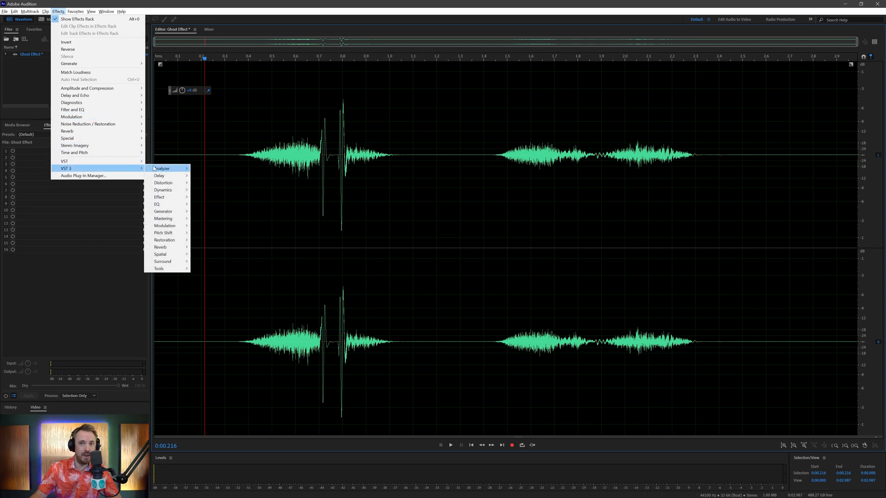
mouse_move(161, 247)
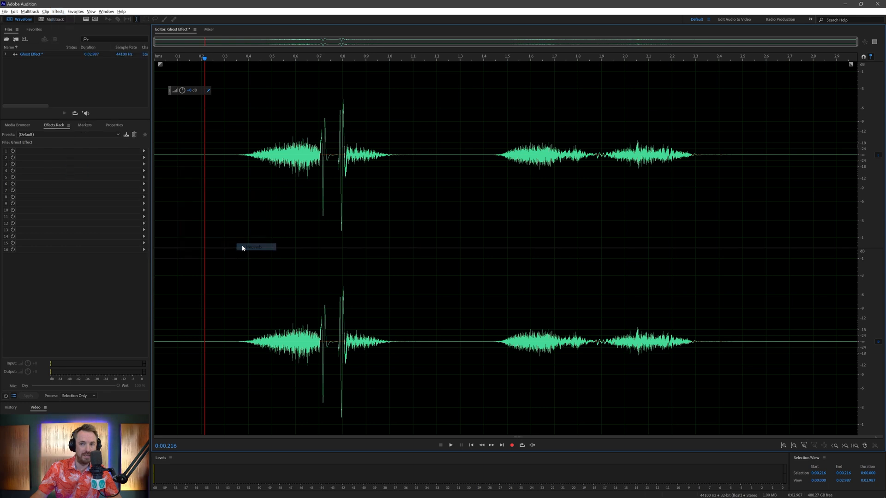
click(255, 247)
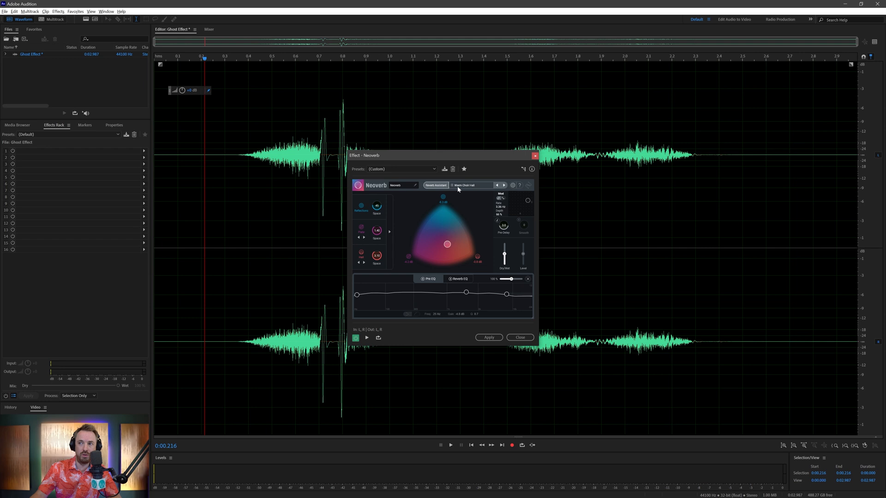
click(471, 186)
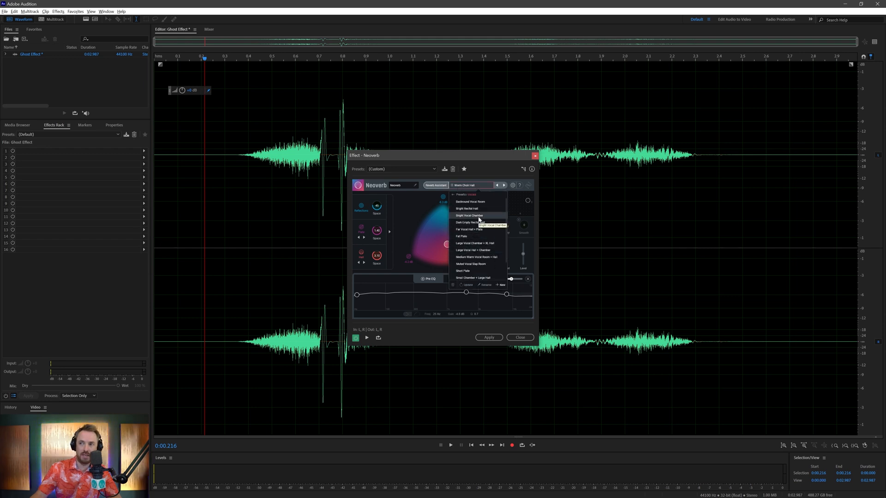
click(469, 215)
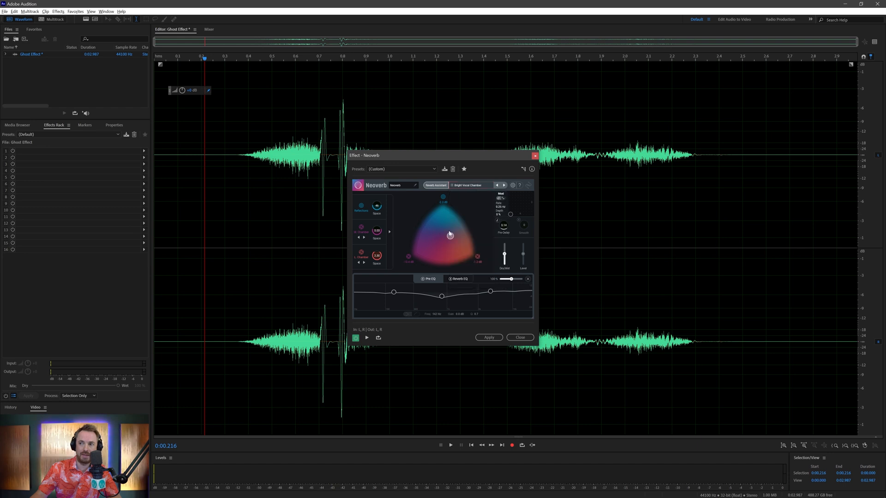
Audition several reverb blend positions — lower left, top, centre — previewing each without applying
drag(449, 235, 428, 247)
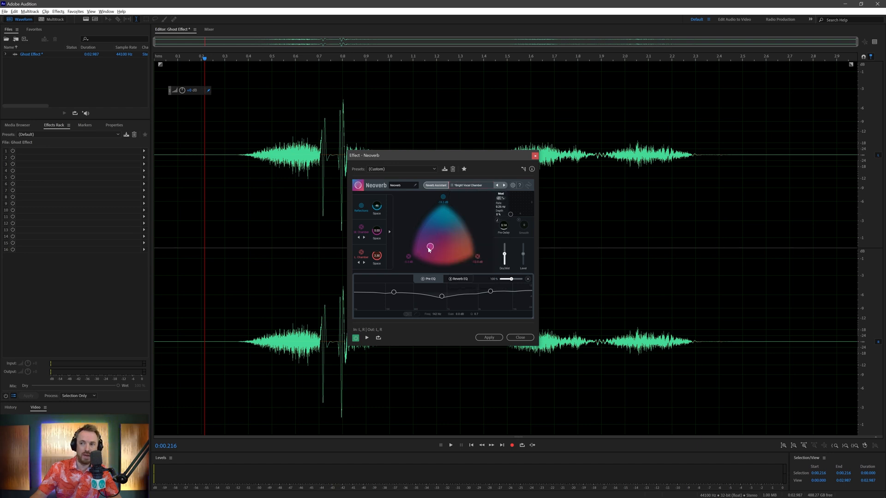
click(450, 445)
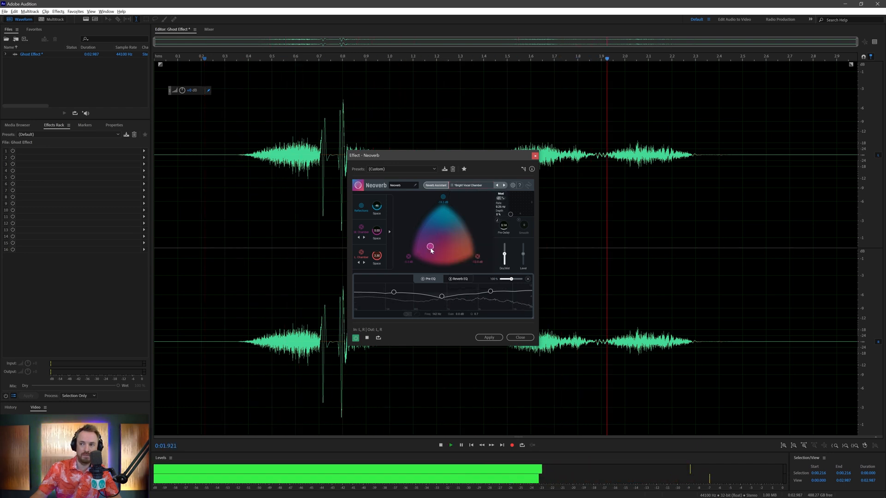
drag(431, 247, 460, 250)
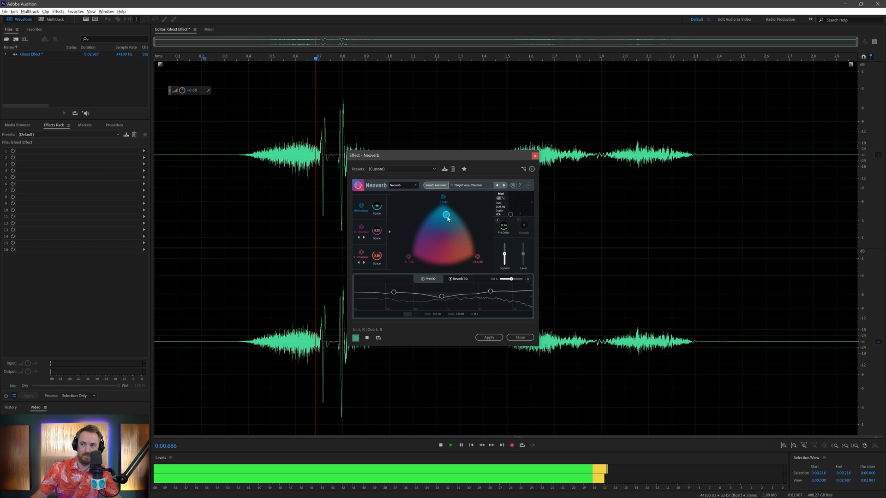
click(440, 444)
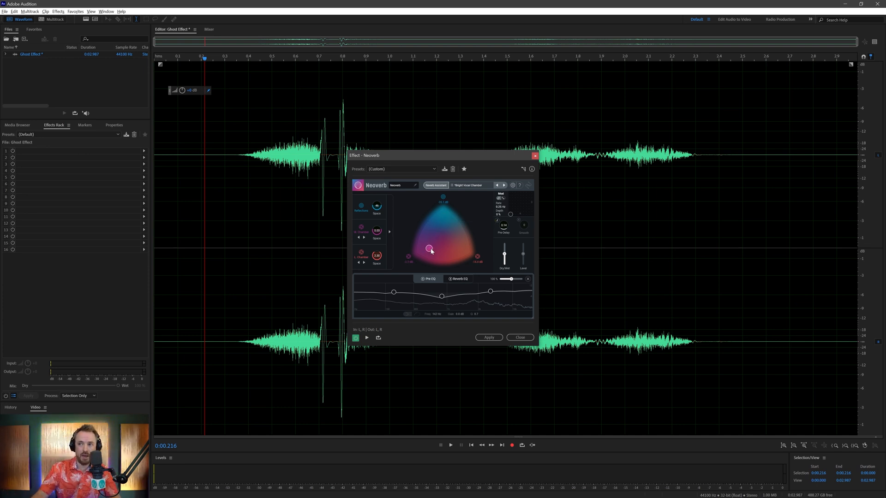
click(451, 445)
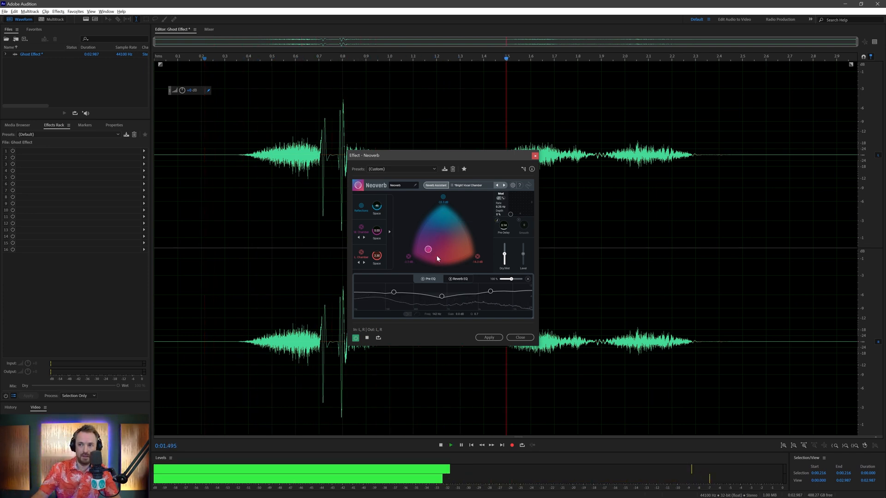
drag(427, 249, 443, 250)
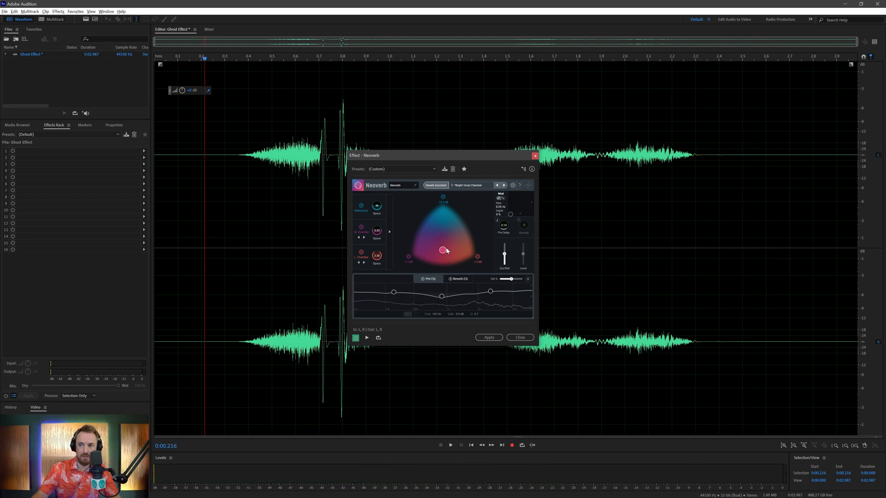
click(450, 445)
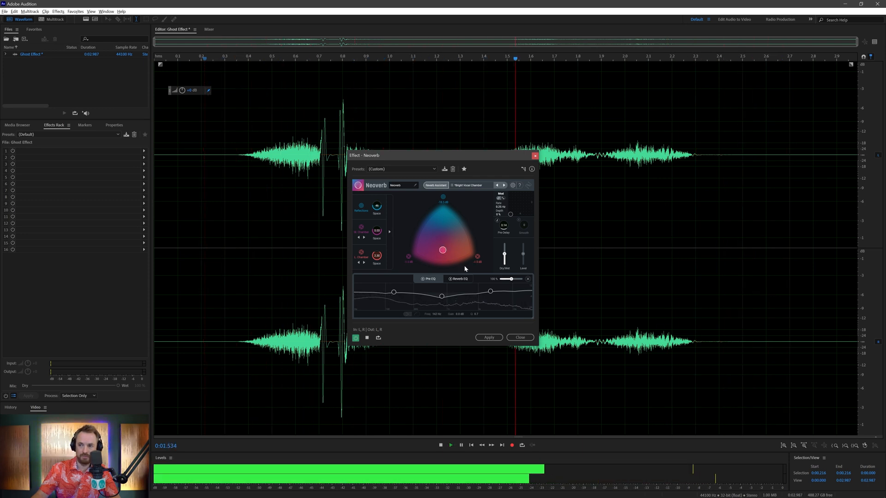
click(441, 445)
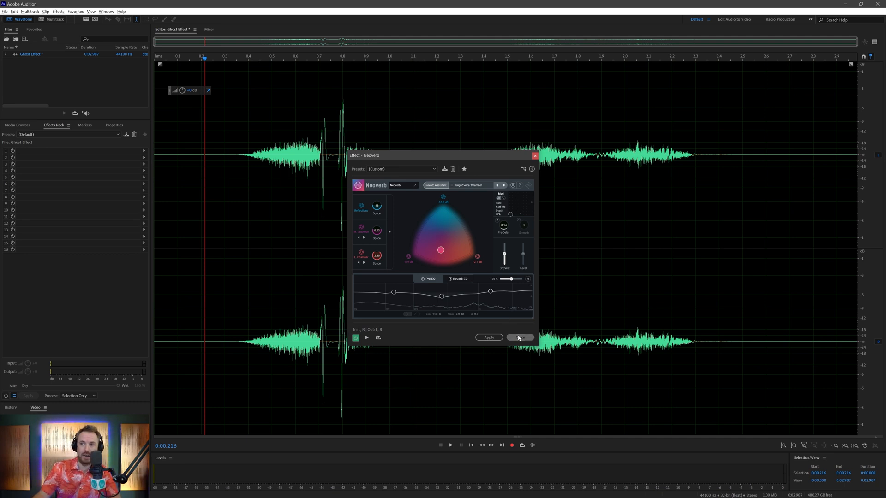
Dismiss Neoverb unapplied and insert about 10 seconds of silence ahead of the voice
click(519, 337)
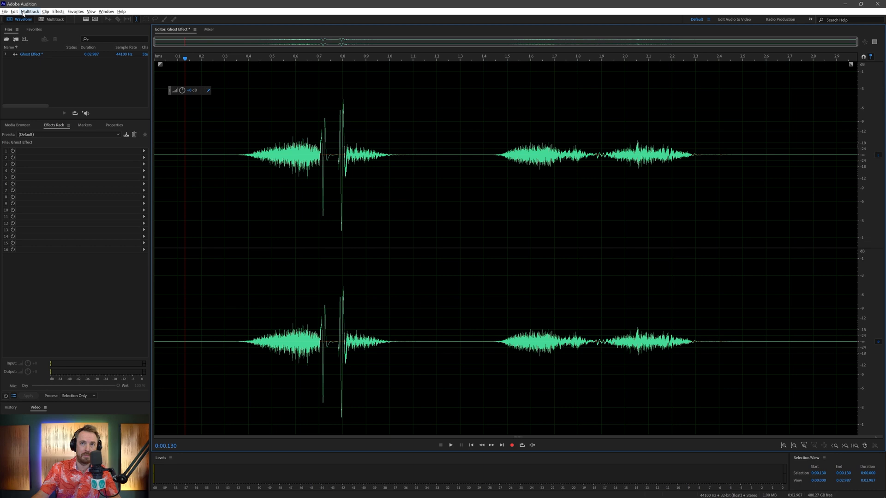
click(13, 11)
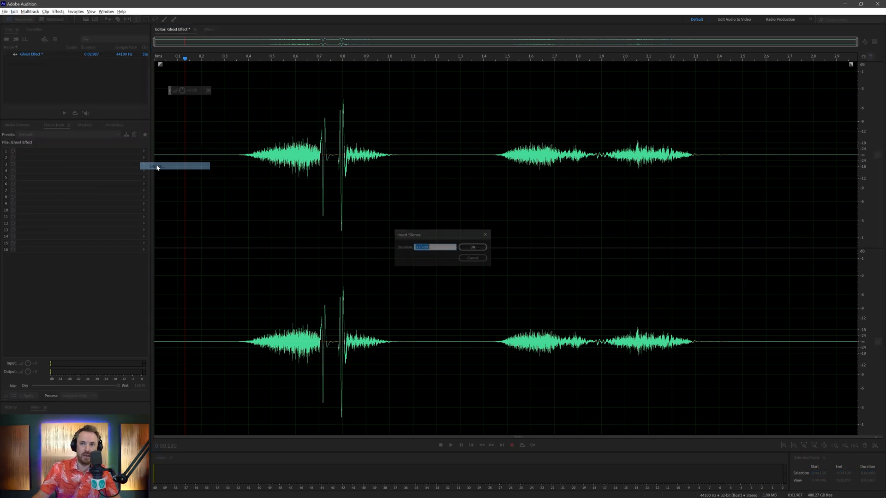
click(473, 247)
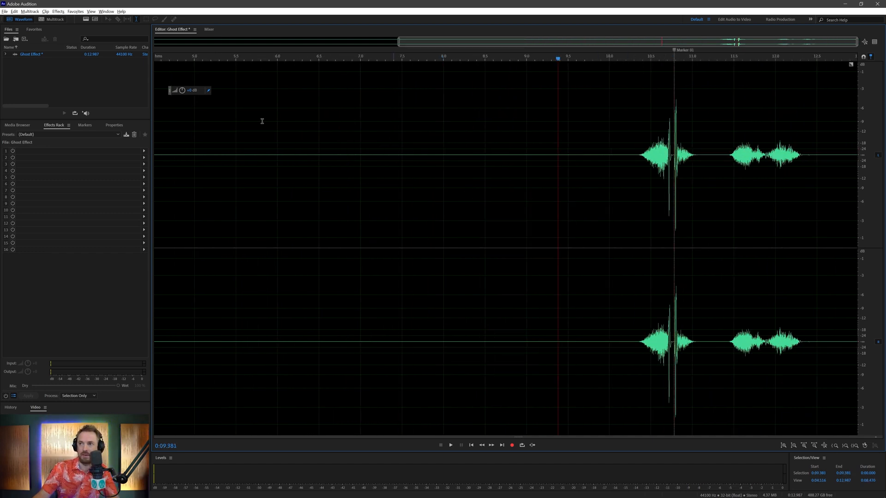
Reverse the whole Ghost Effect waveform so the voice plays backwards, playhead near the start
click(14, 11)
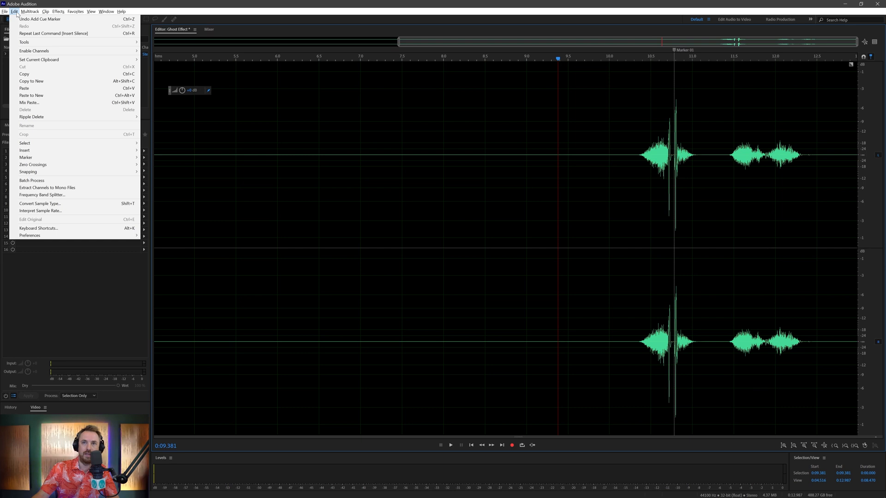
click(58, 11)
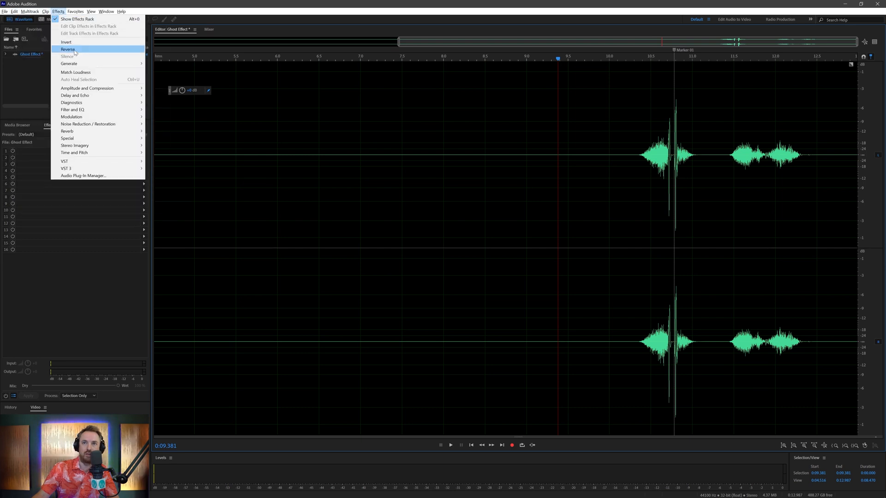
click(68, 49)
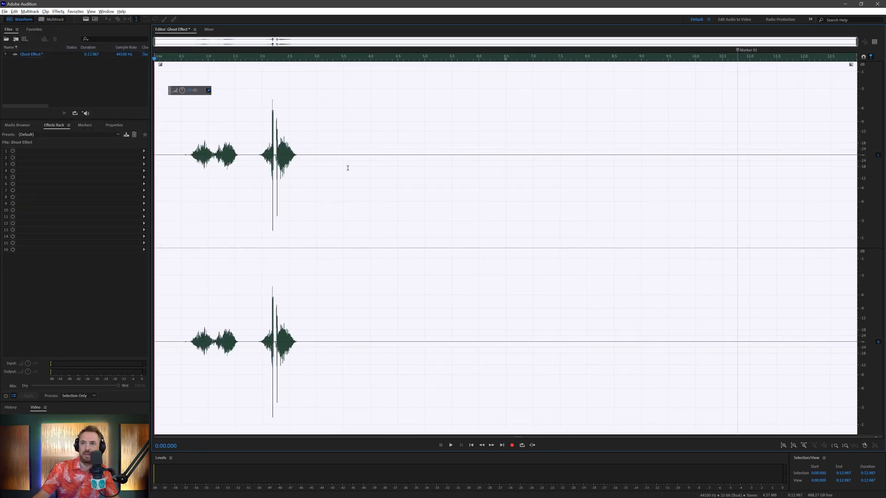
click(450, 445)
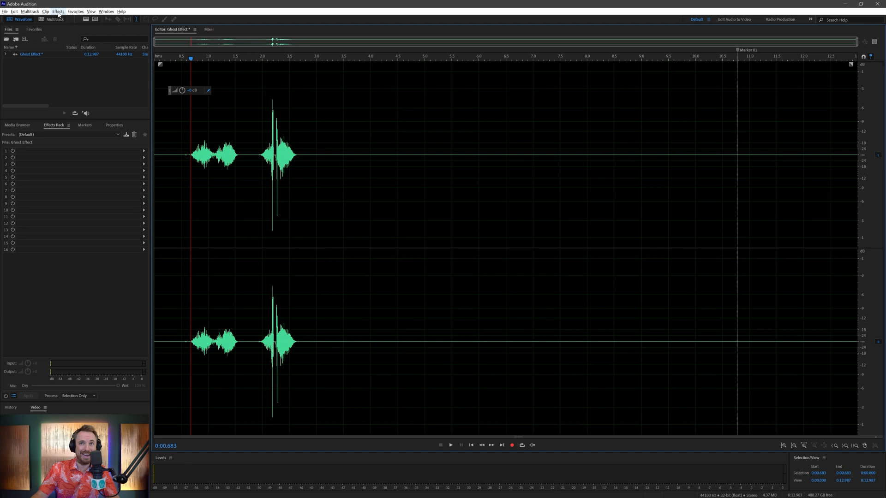
Apply Neoverb reverb to the reversed voice, prompting the New Audio File dialog
click(58, 11)
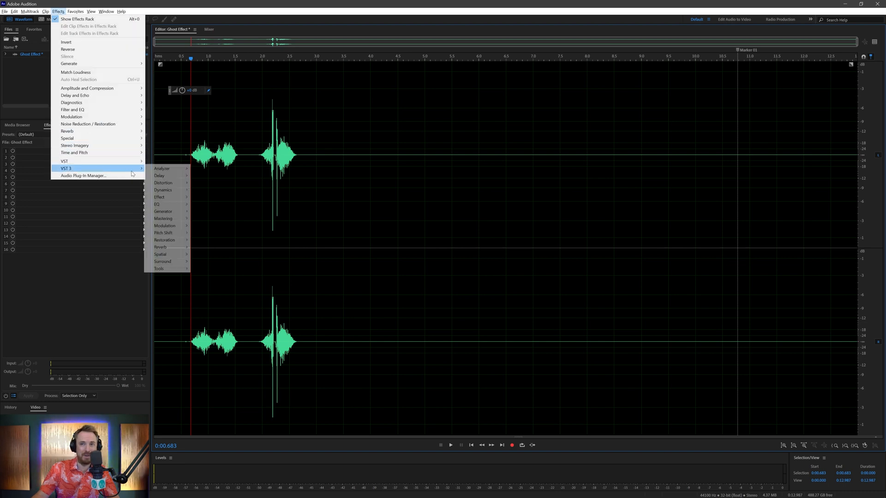
mouse_move(161, 247)
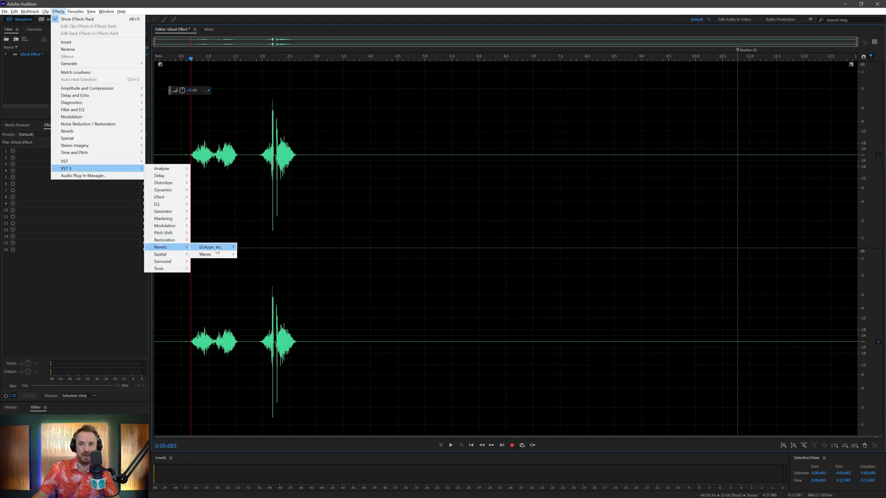
click(209, 247)
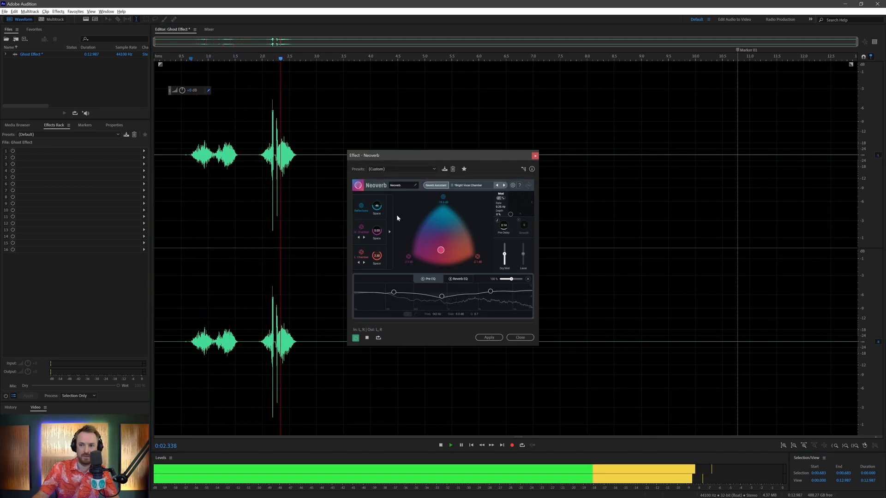
click(440, 445)
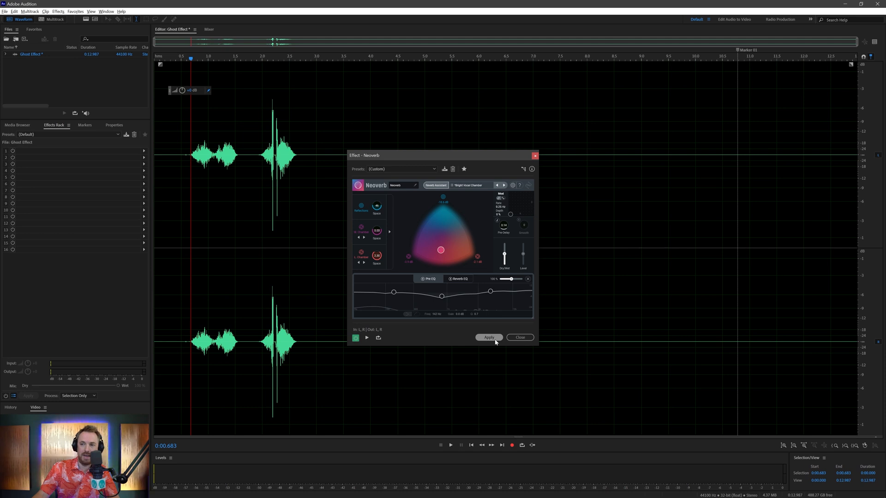
click(489, 338)
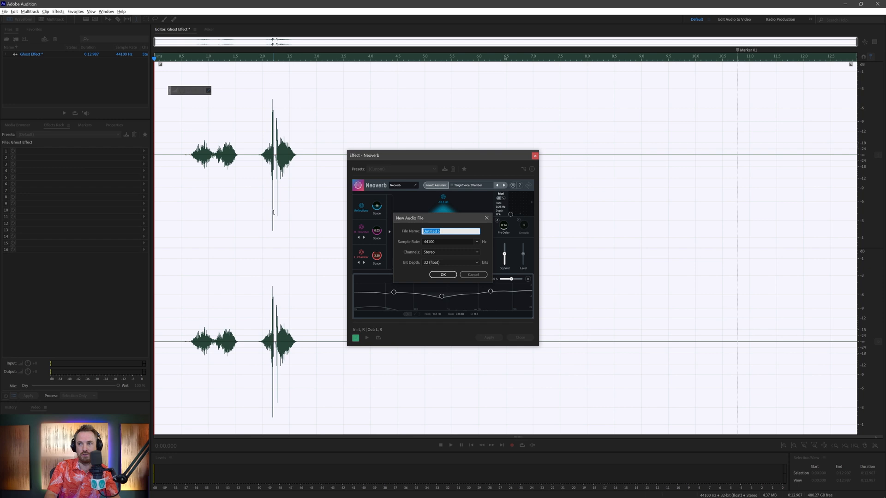
Confirm the new audio file, reverse the reverberated clip forward again, and start a multitrack session
click(442, 274)
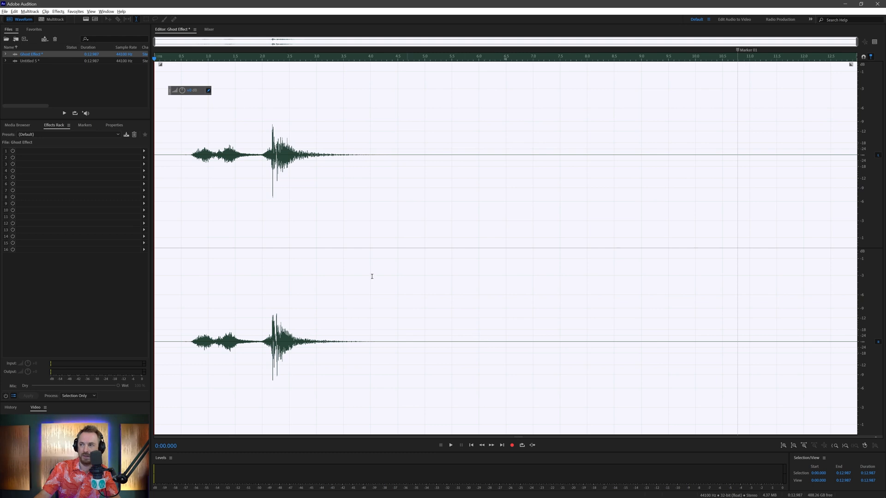
click(59, 11)
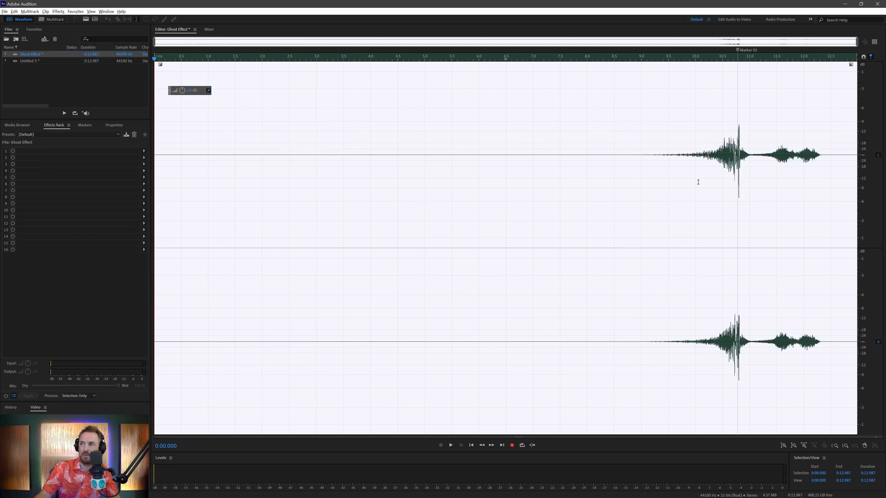
click(449, 445)
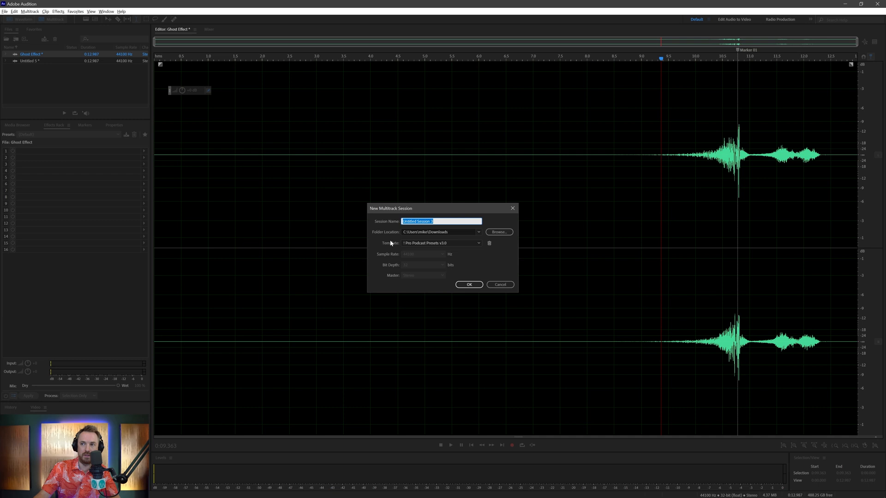
Create the multitrack session named Halloween with Ghost Effect on the first track
text(Hall)
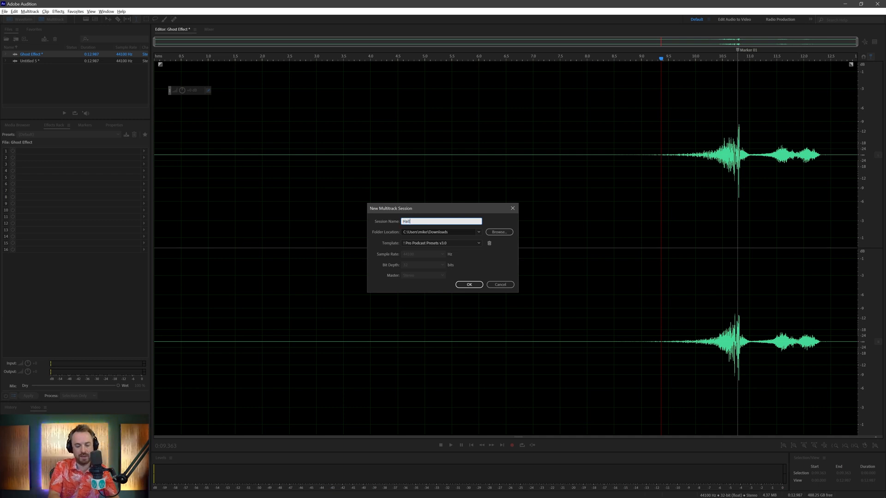
click(469, 284)
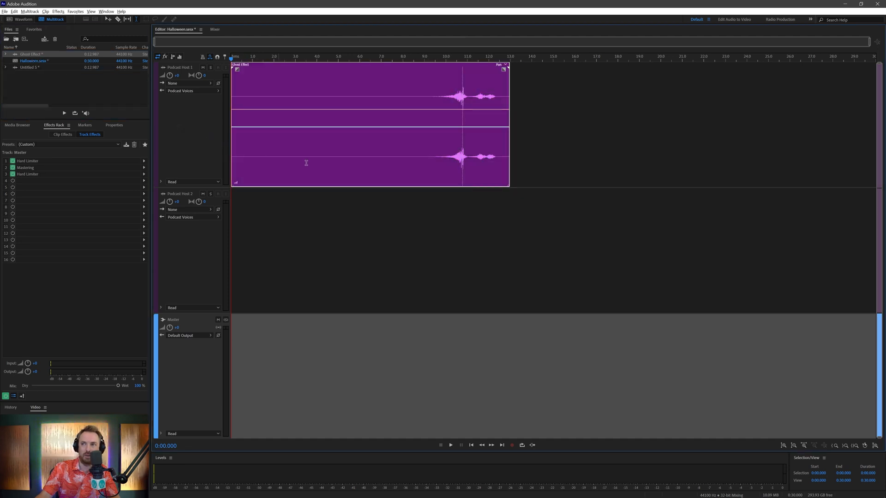
Place Untitled 5 on track two overlapping Ghost Effect's end, inspect it in Waveform view, return to Multitrack
click(450, 445)
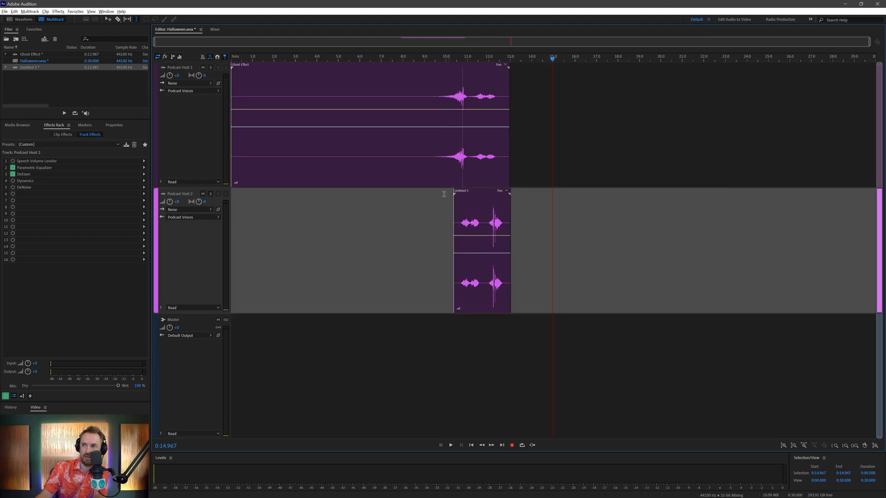
click(441, 57)
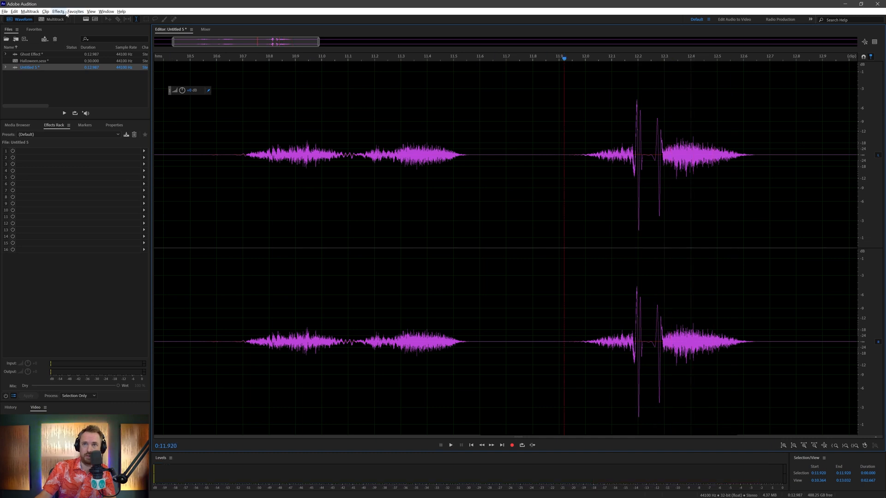
click(57, 11)
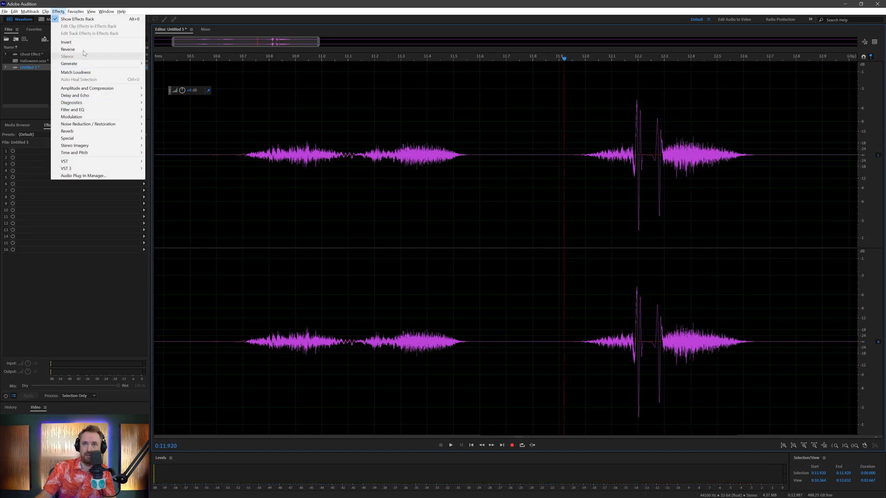
click(50, 19)
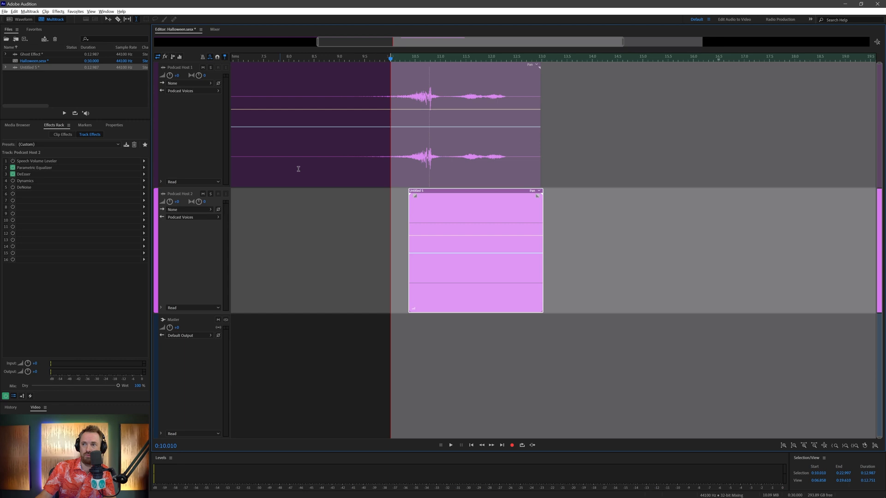